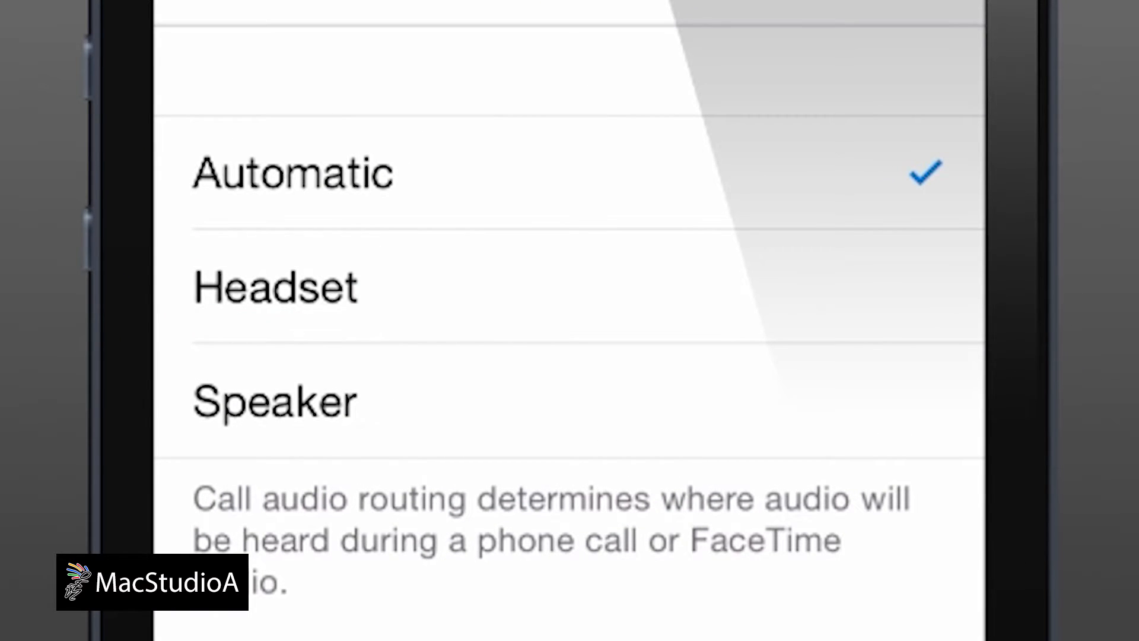
- Leave Call Audio Routing (Automatic) and return to the iPhone home screen
click(275, 401)
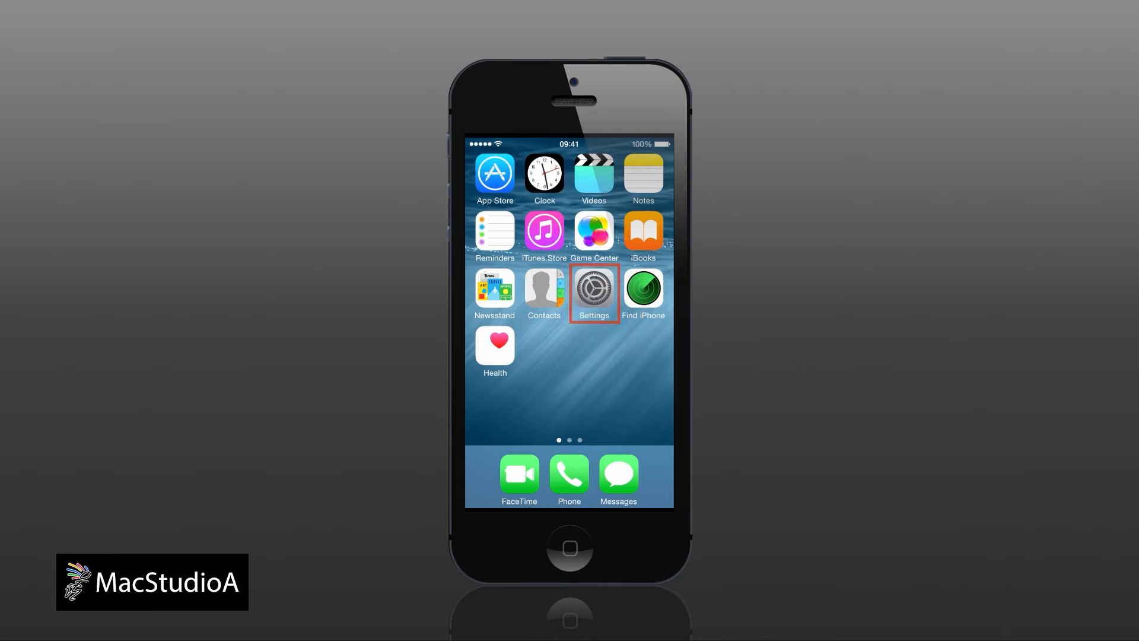
- Go to Settings > General > Accessibility and choose Speaker for Call Audio Routing
click(593, 288)
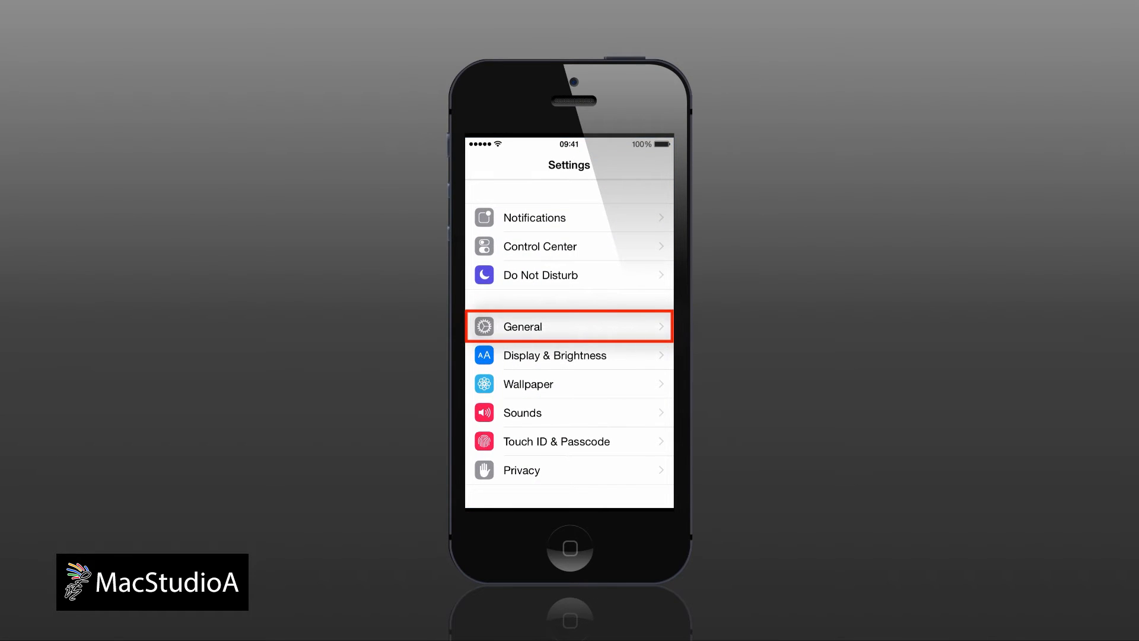
click(568, 327)
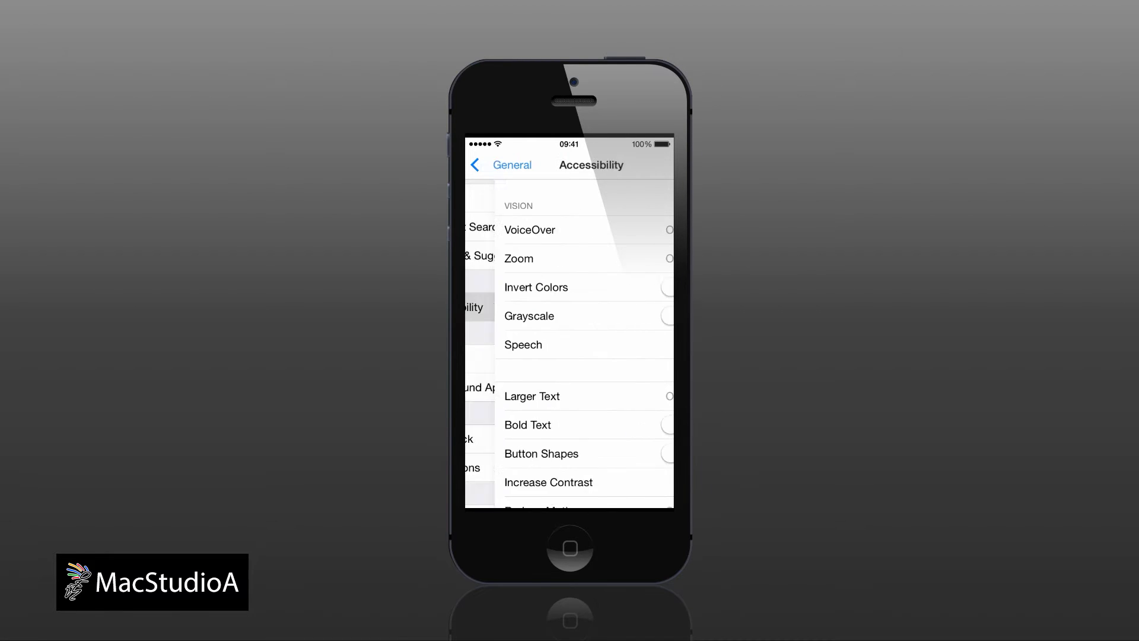
scroll(down, 3)
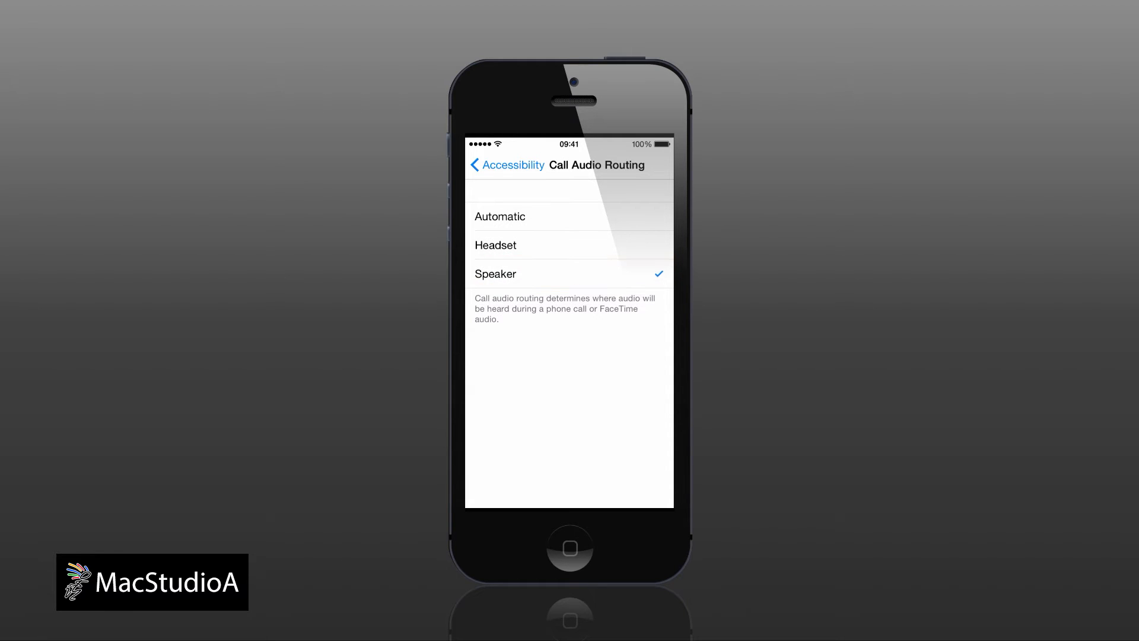
- Return home and bring up the Phone app awaiting an incoming call
click(570, 547)
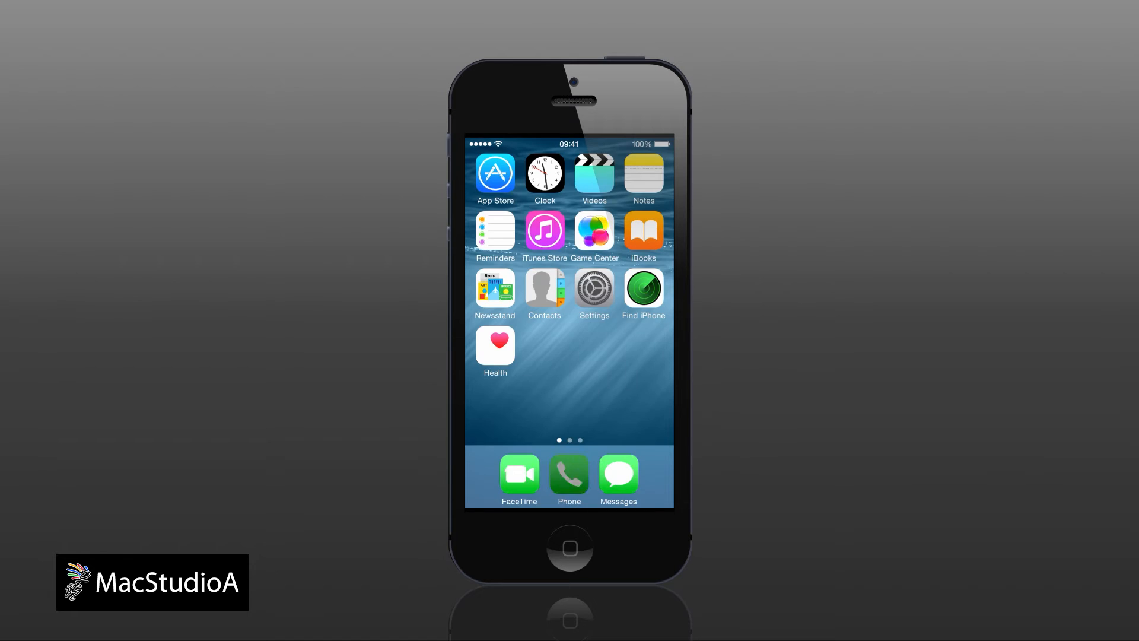
click(568, 474)
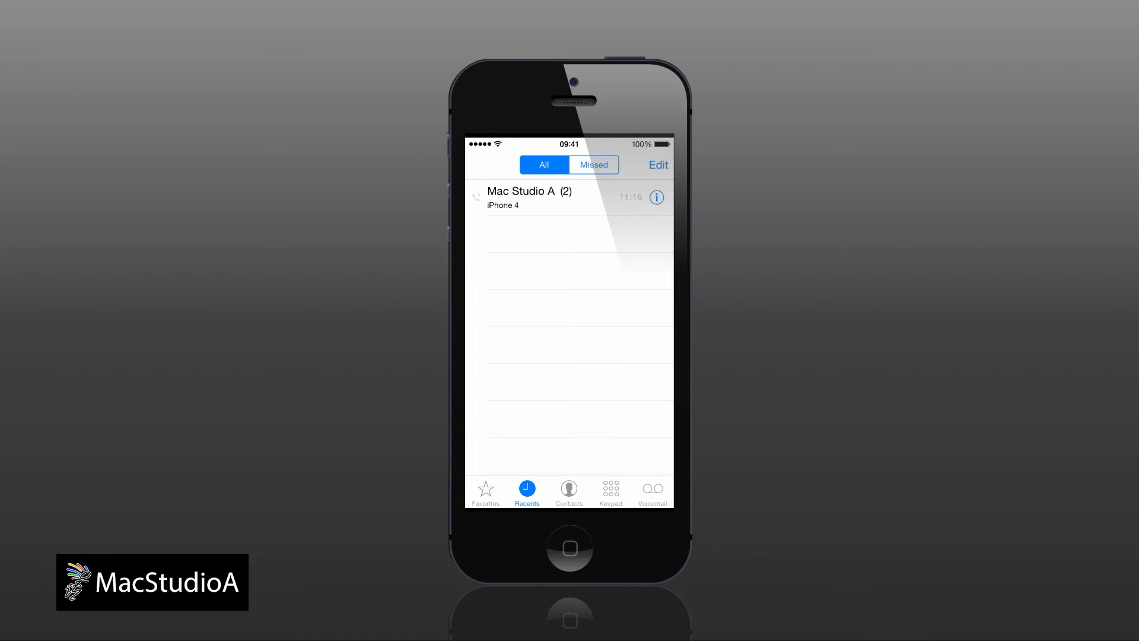
click(529, 197)
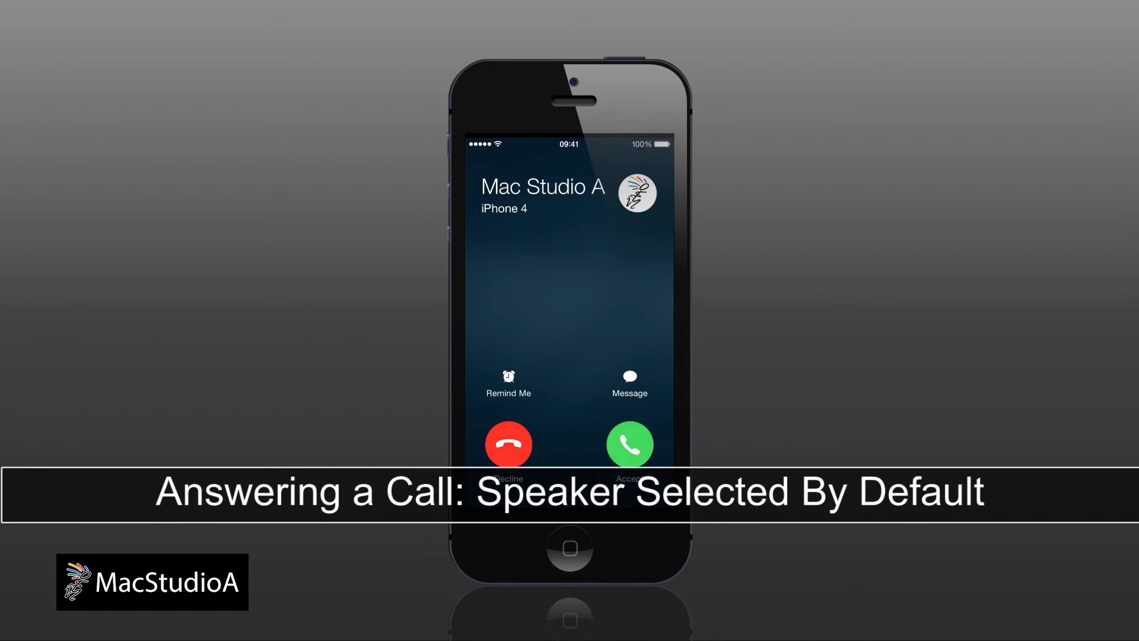
- Accept the call from Mac Studio A with speaker already on, then end it
click(629, 444)
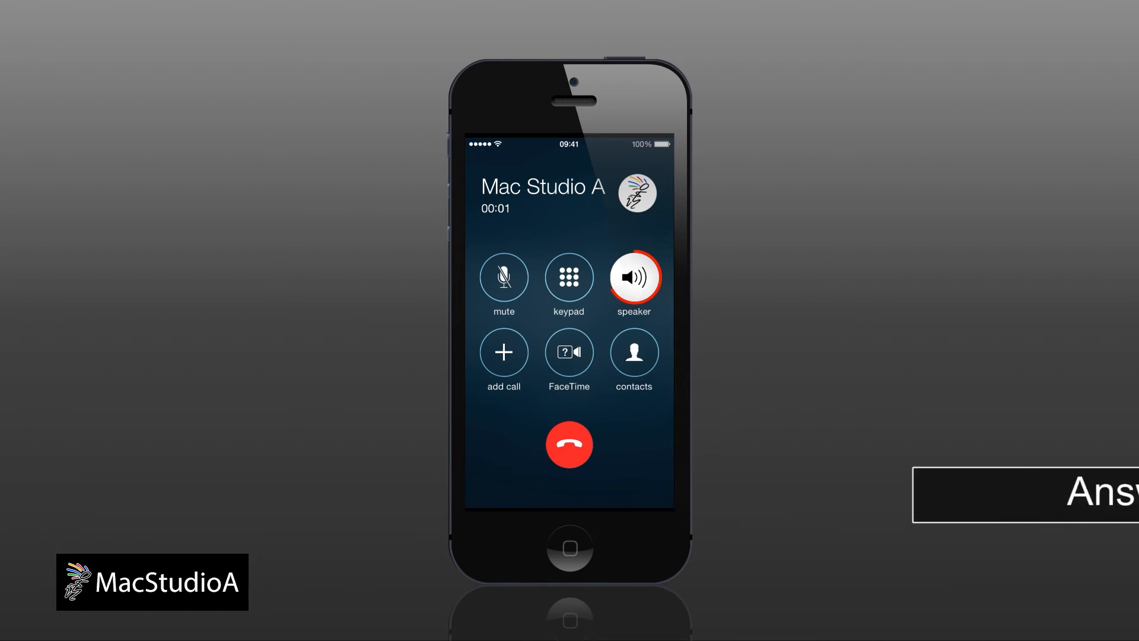
click(569, 444)
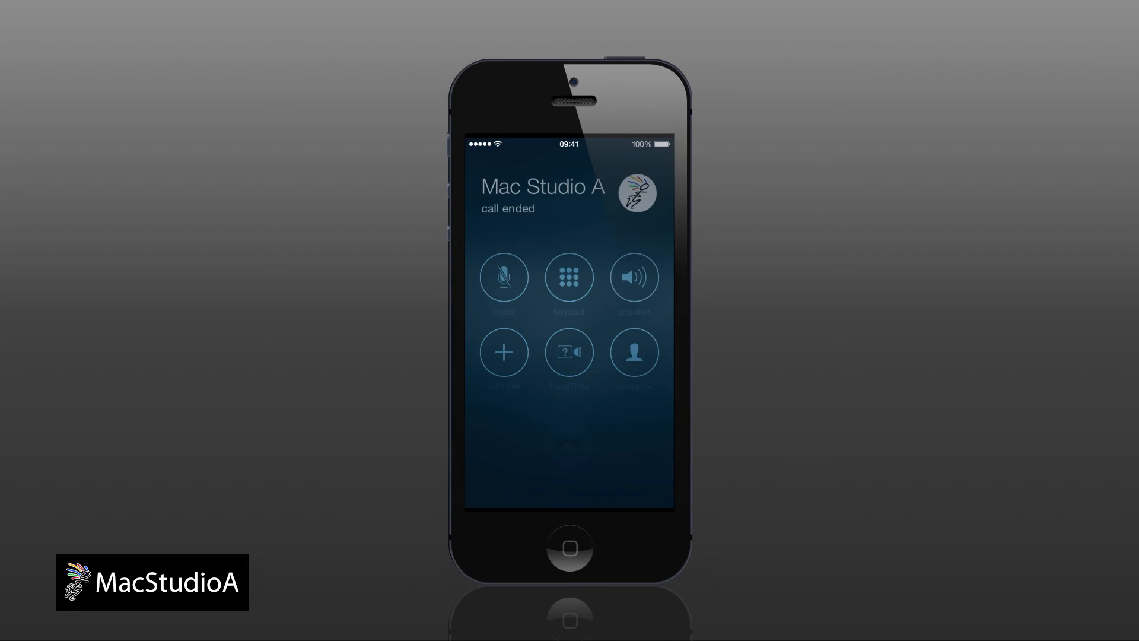